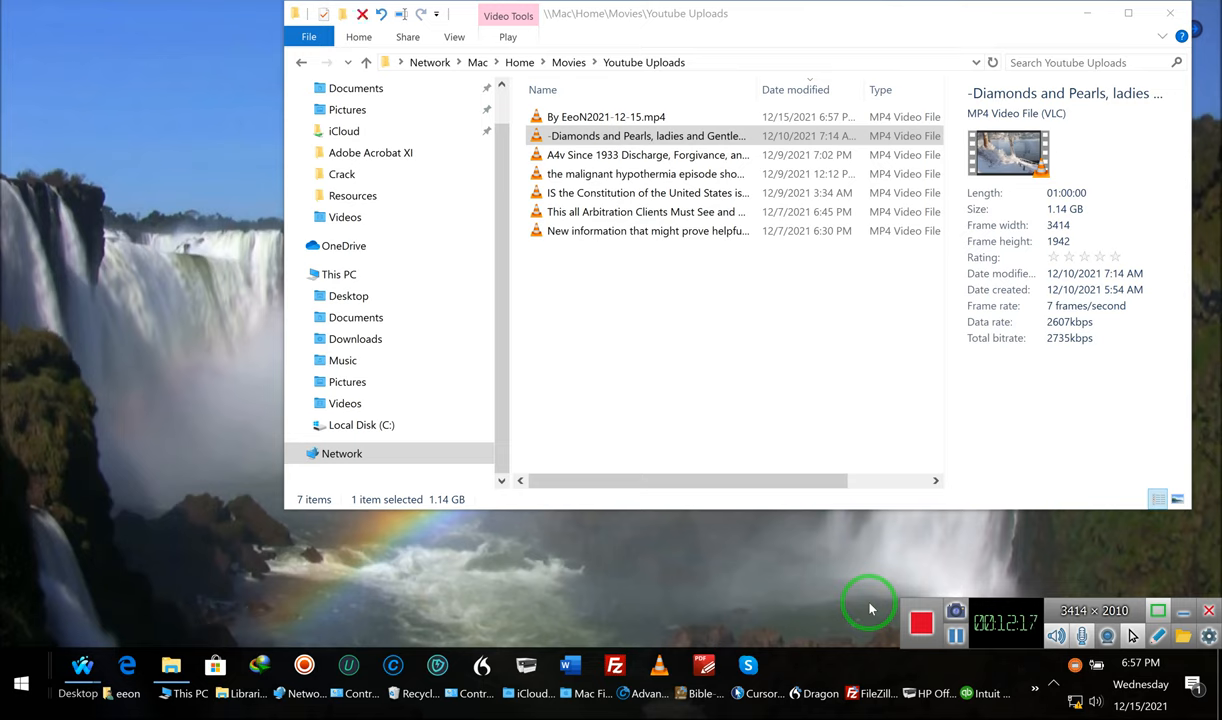
pyautogui.moveTo(893, 600)
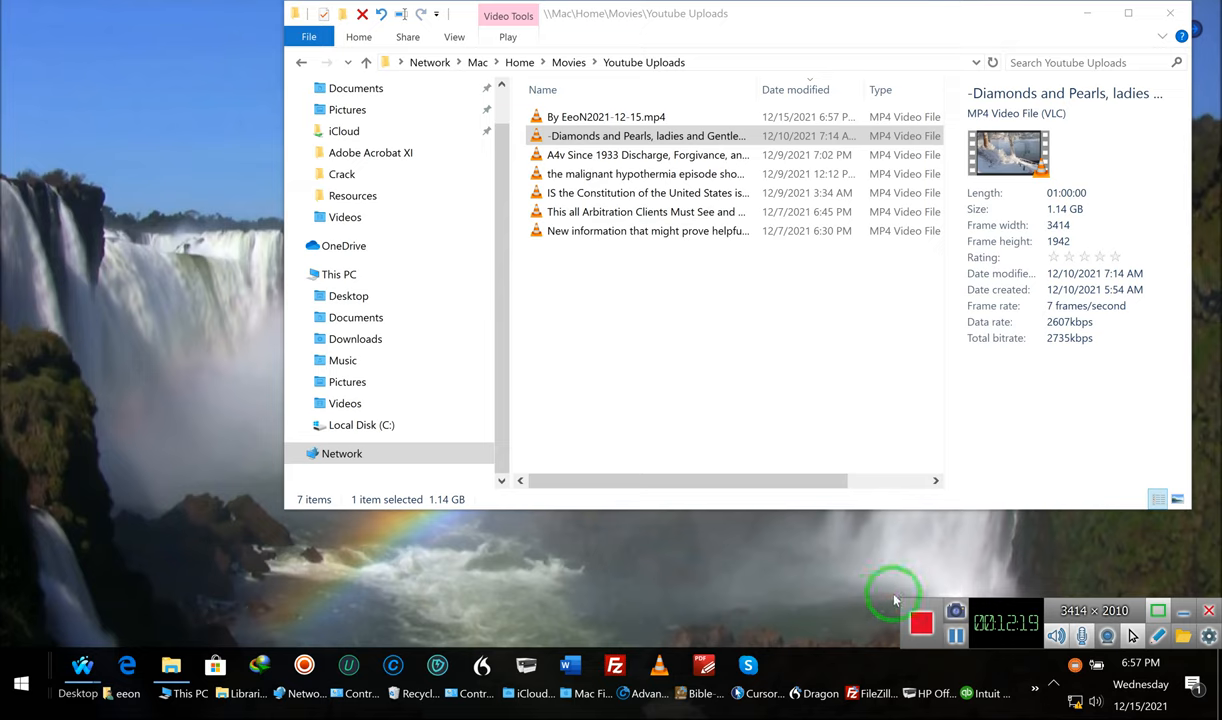